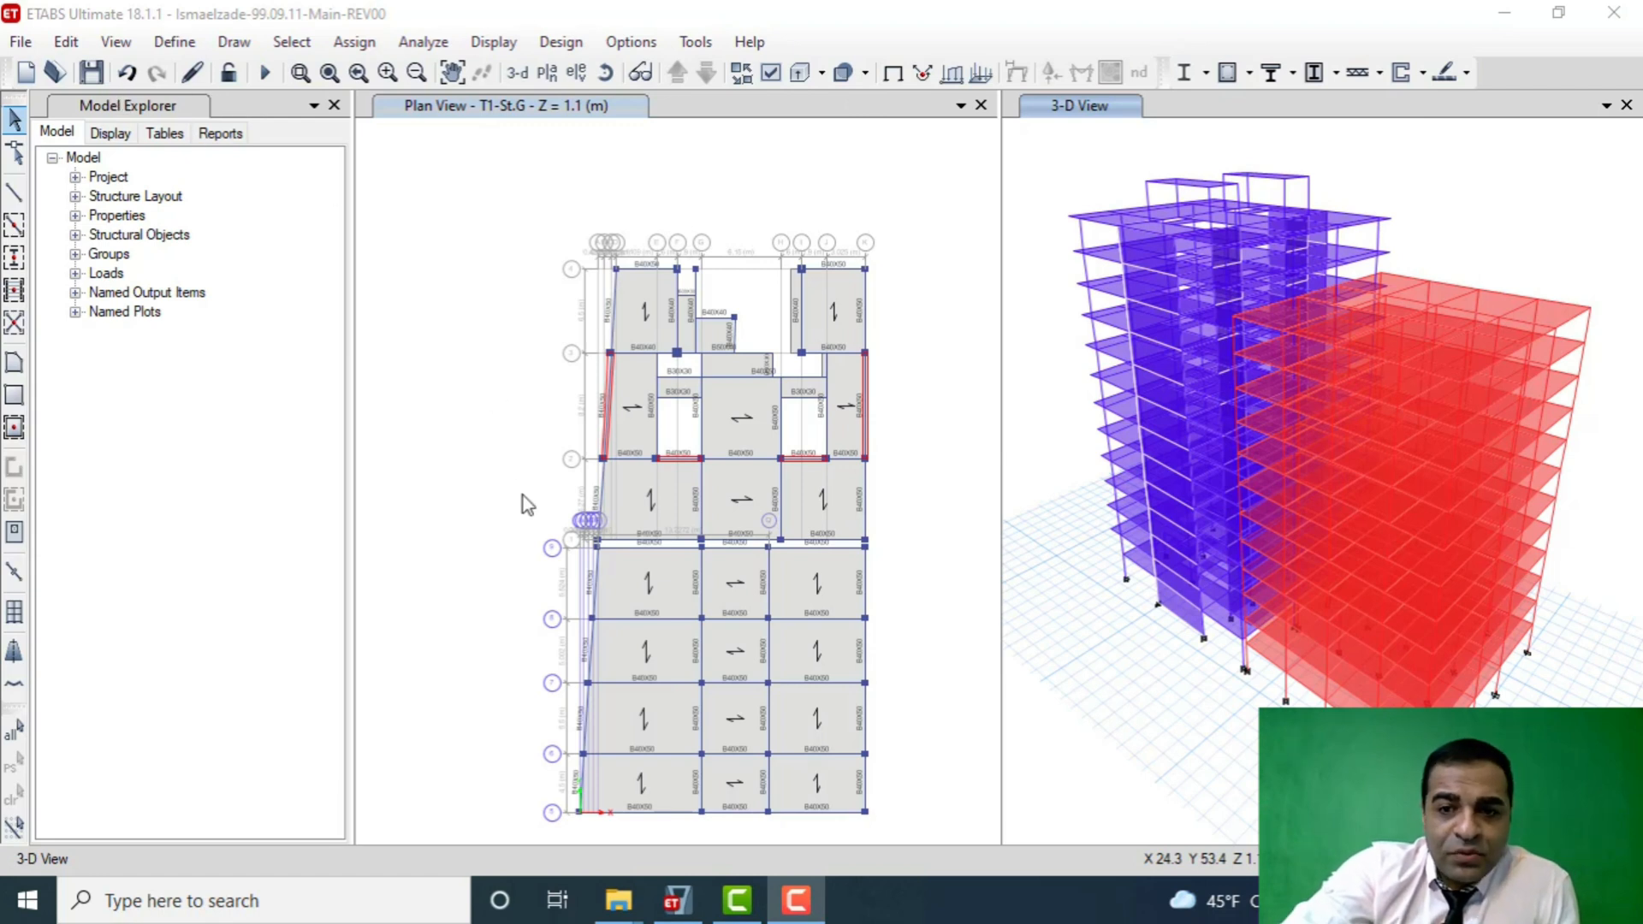
mouse_move(544, 566)
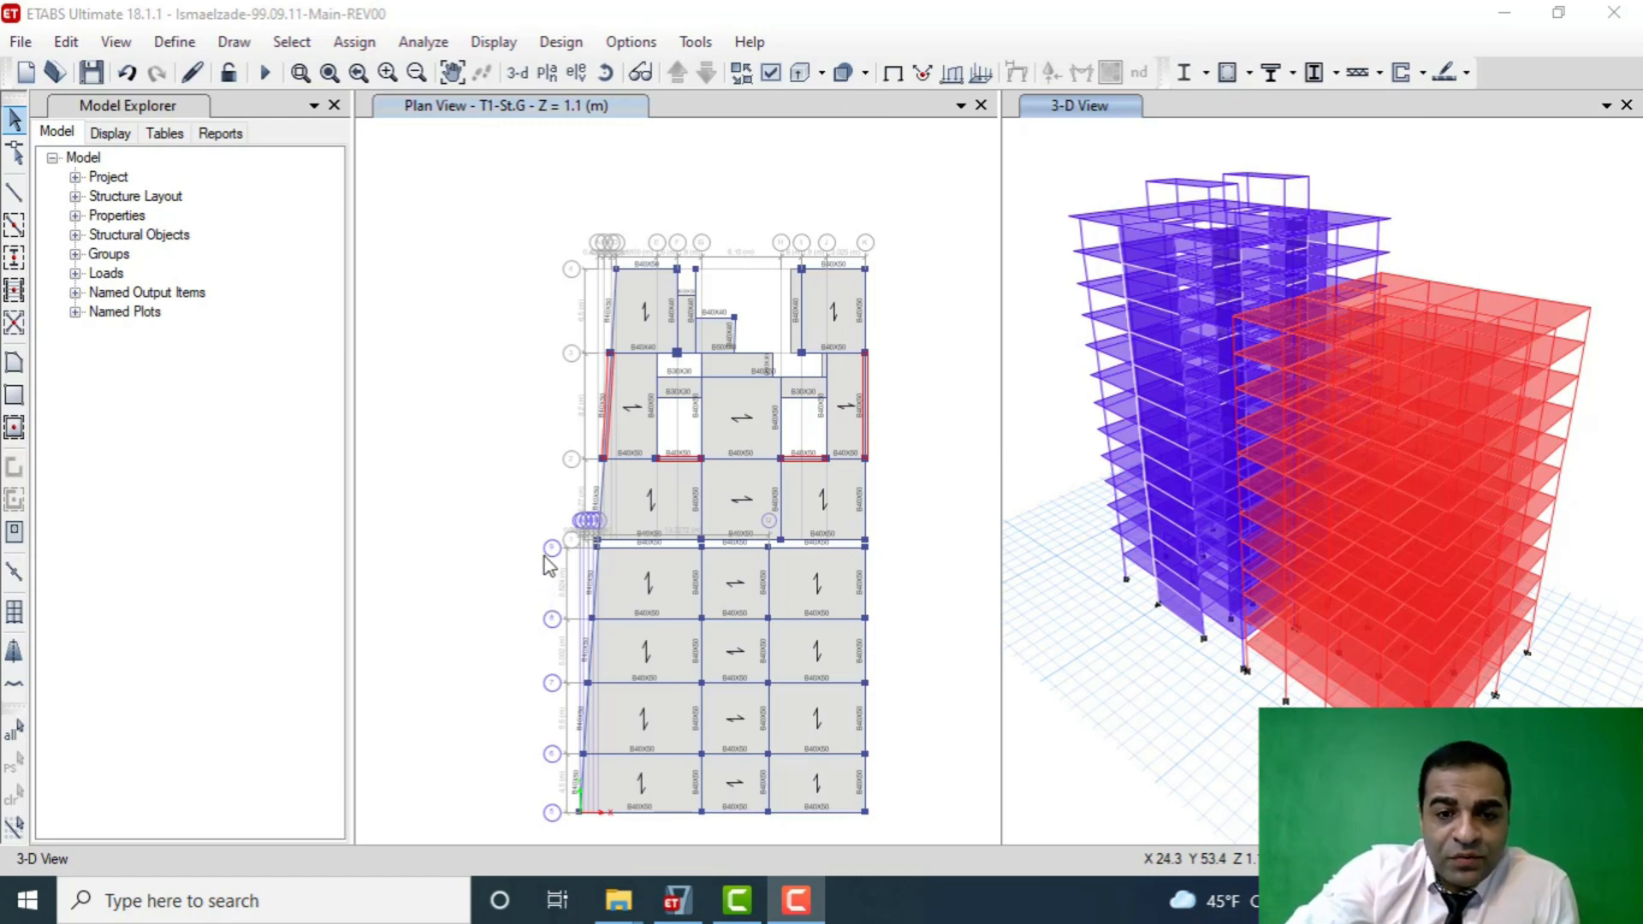
mouse_move(450, 72)
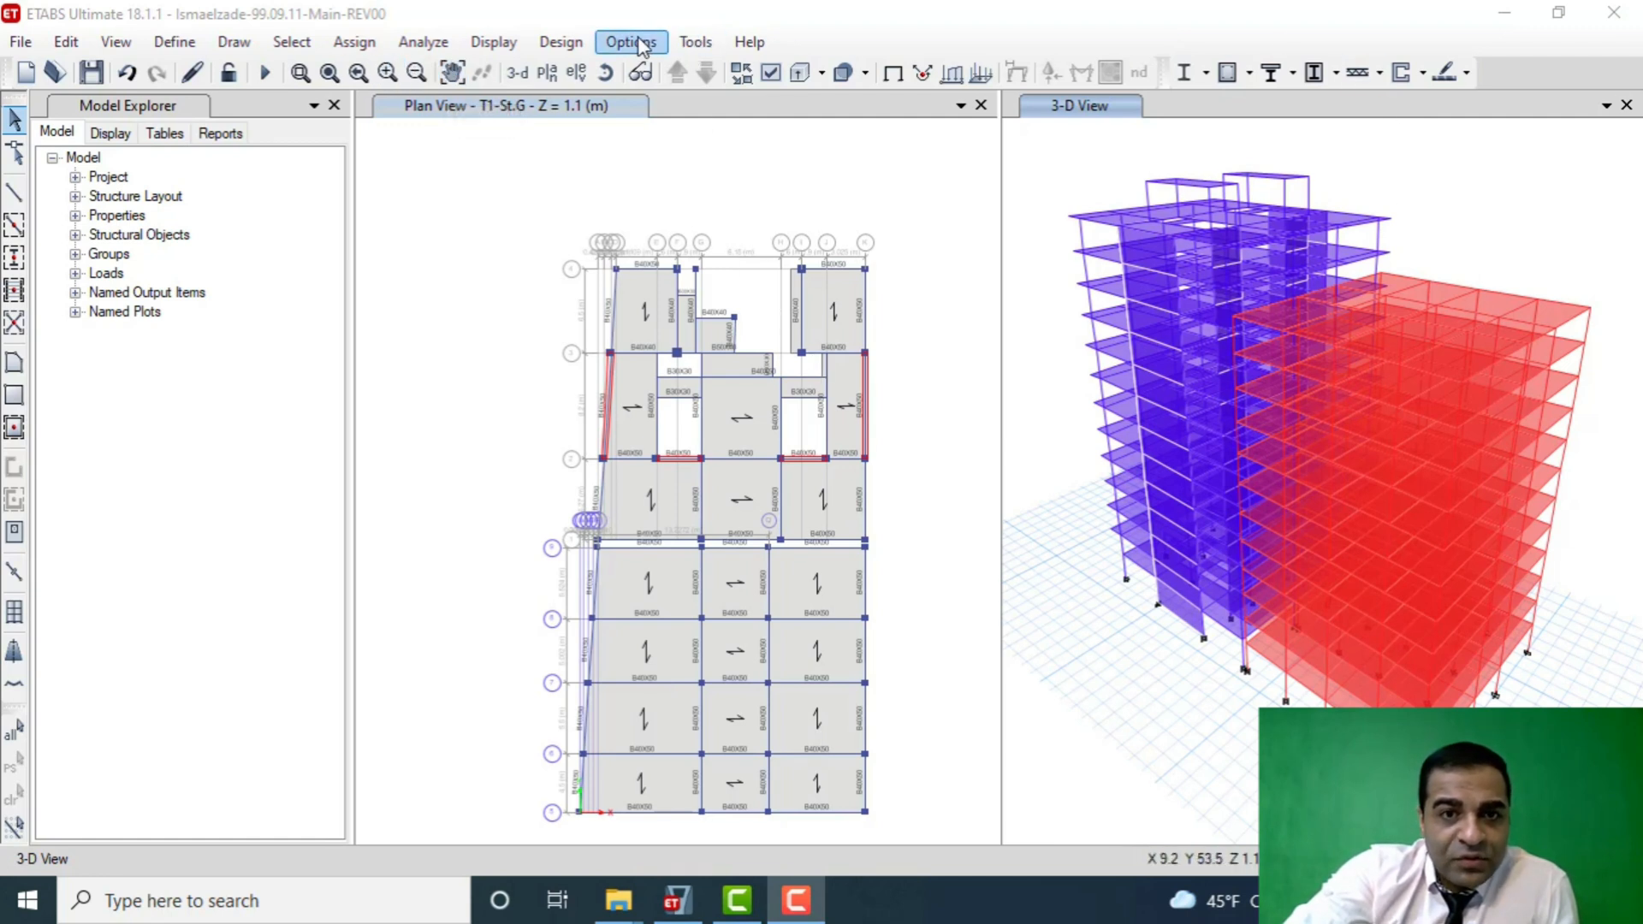
- Bring up the program options to verify Allow Multiple Towers is enabled
left_click(629, 42)
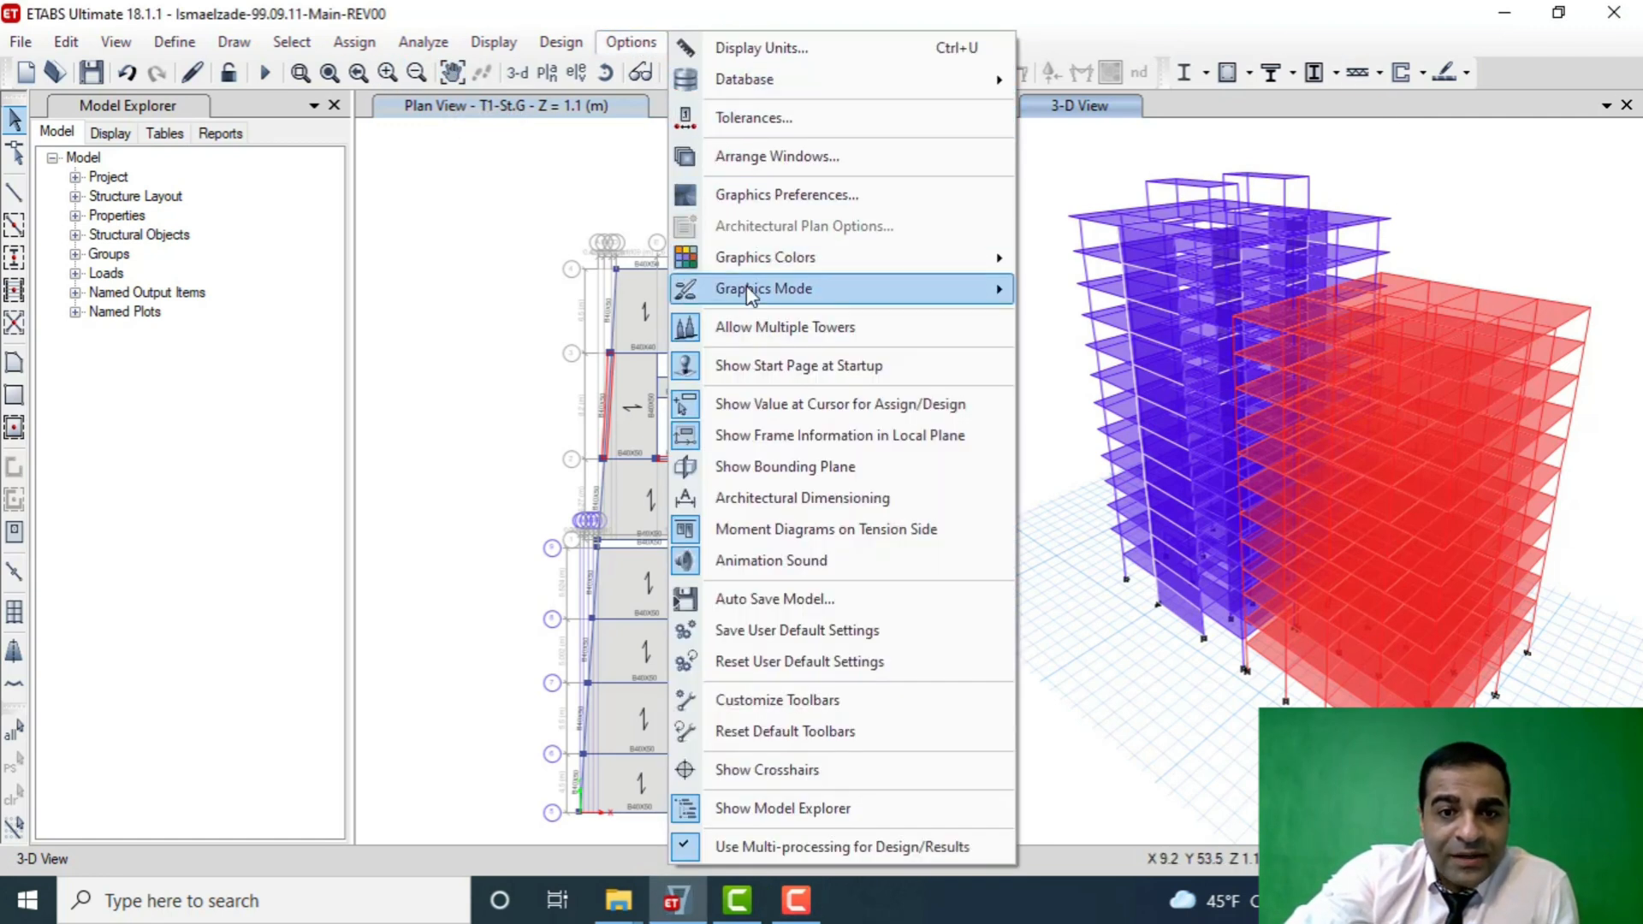
mouse_move(755, 327)
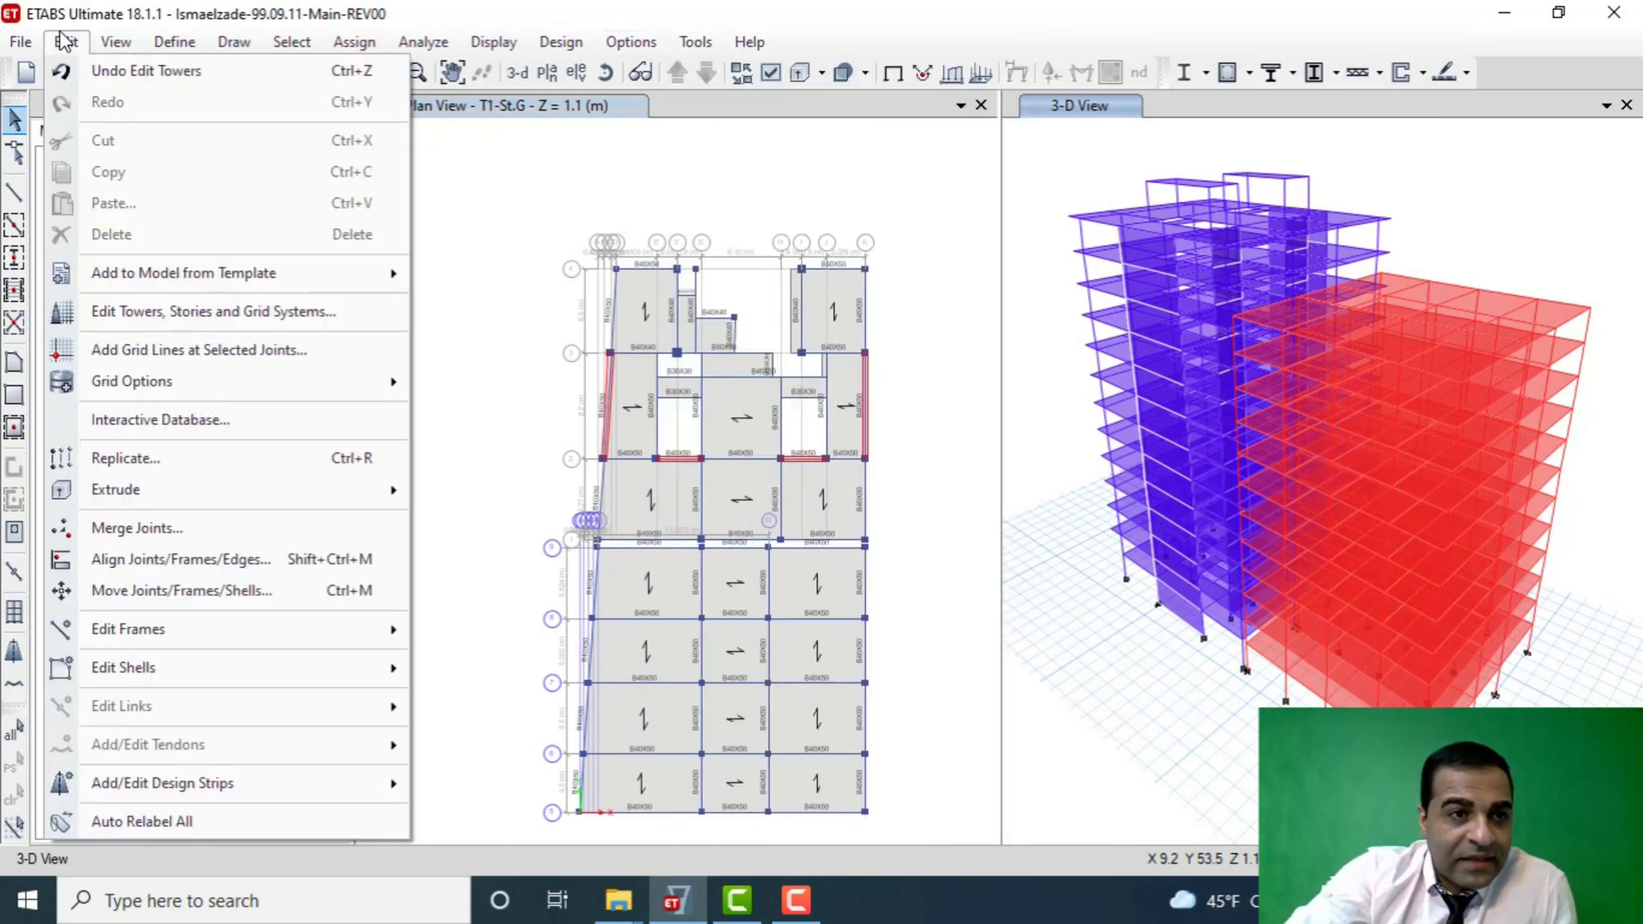
mouse_move(127, 245)
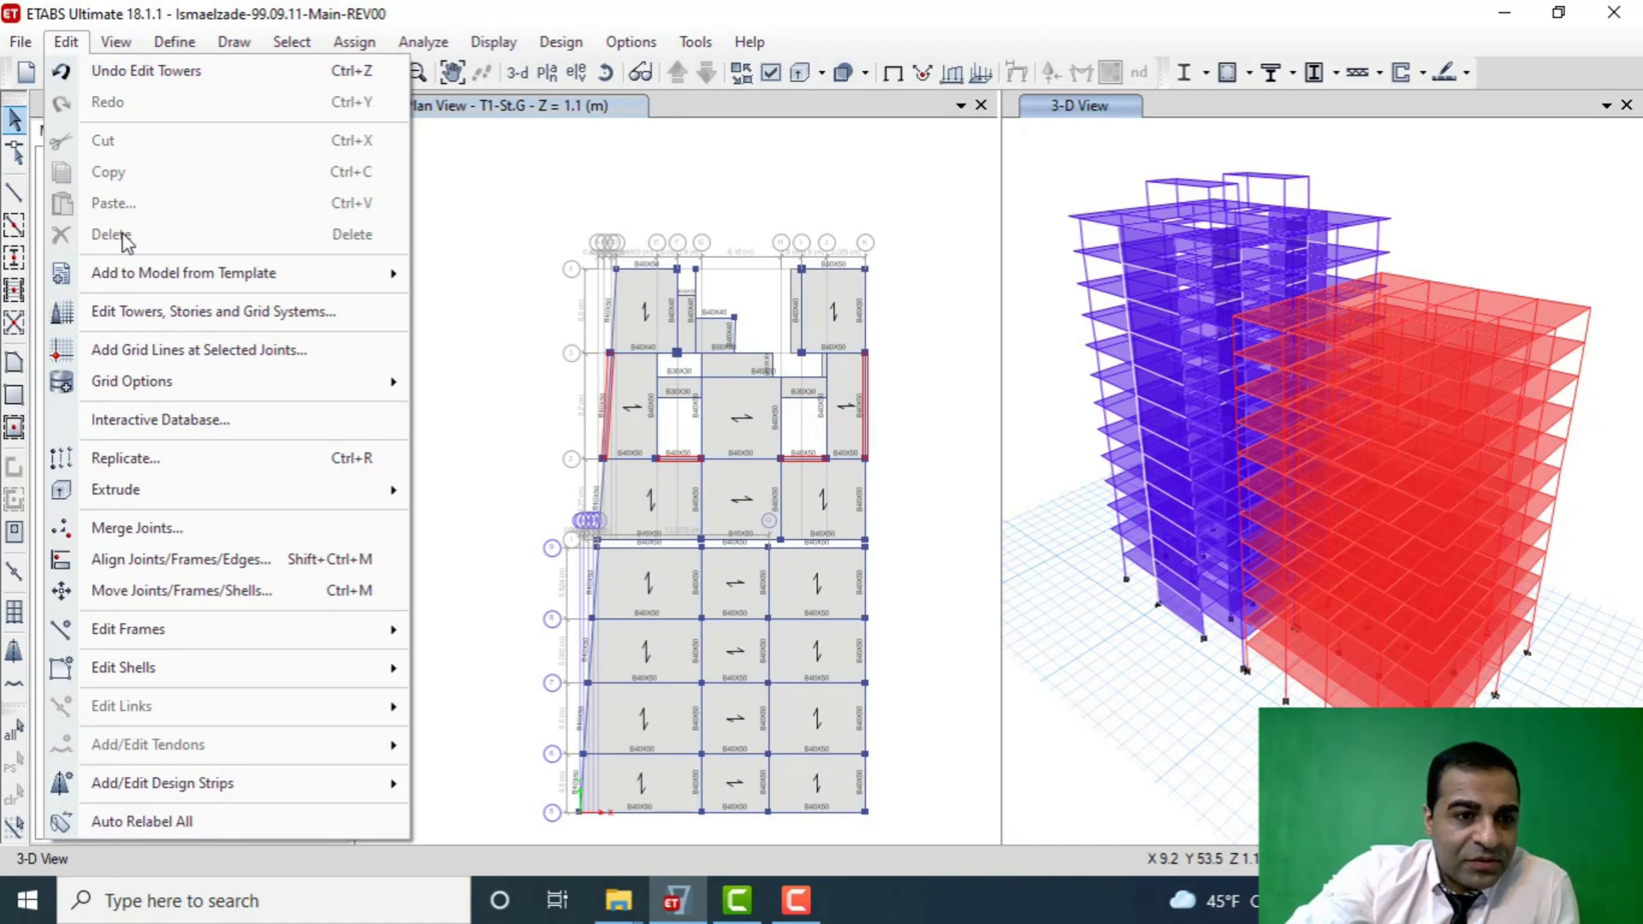
- Show tower T2's data with stories Base through Story12 and grid system G2
left_click(212, 312)
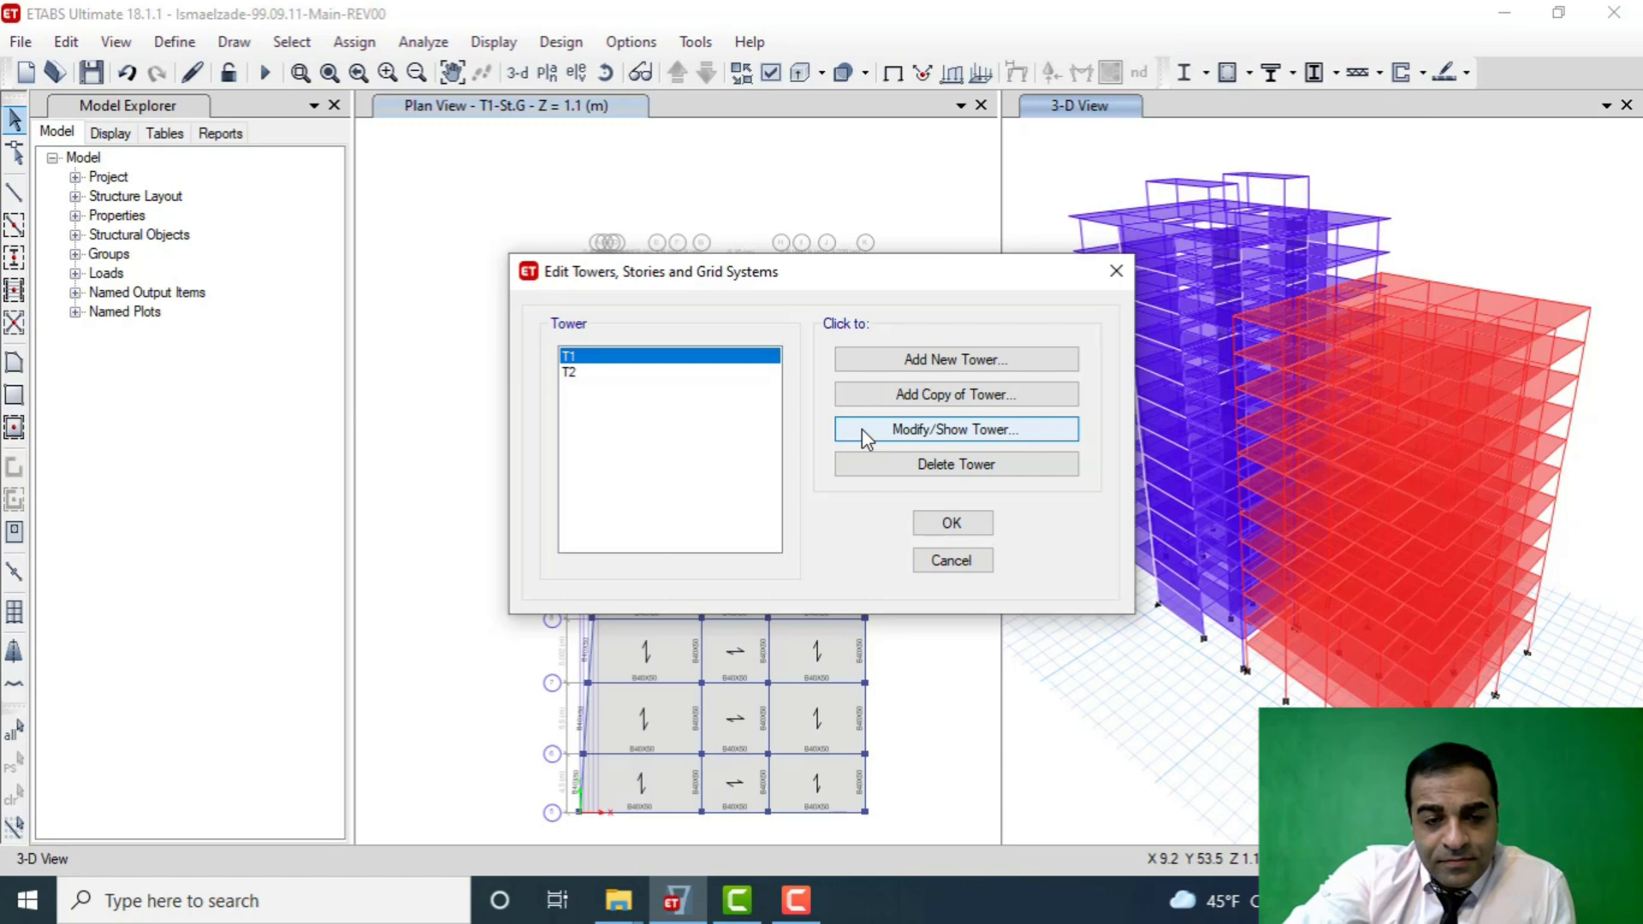
mouse_move(894, 394)
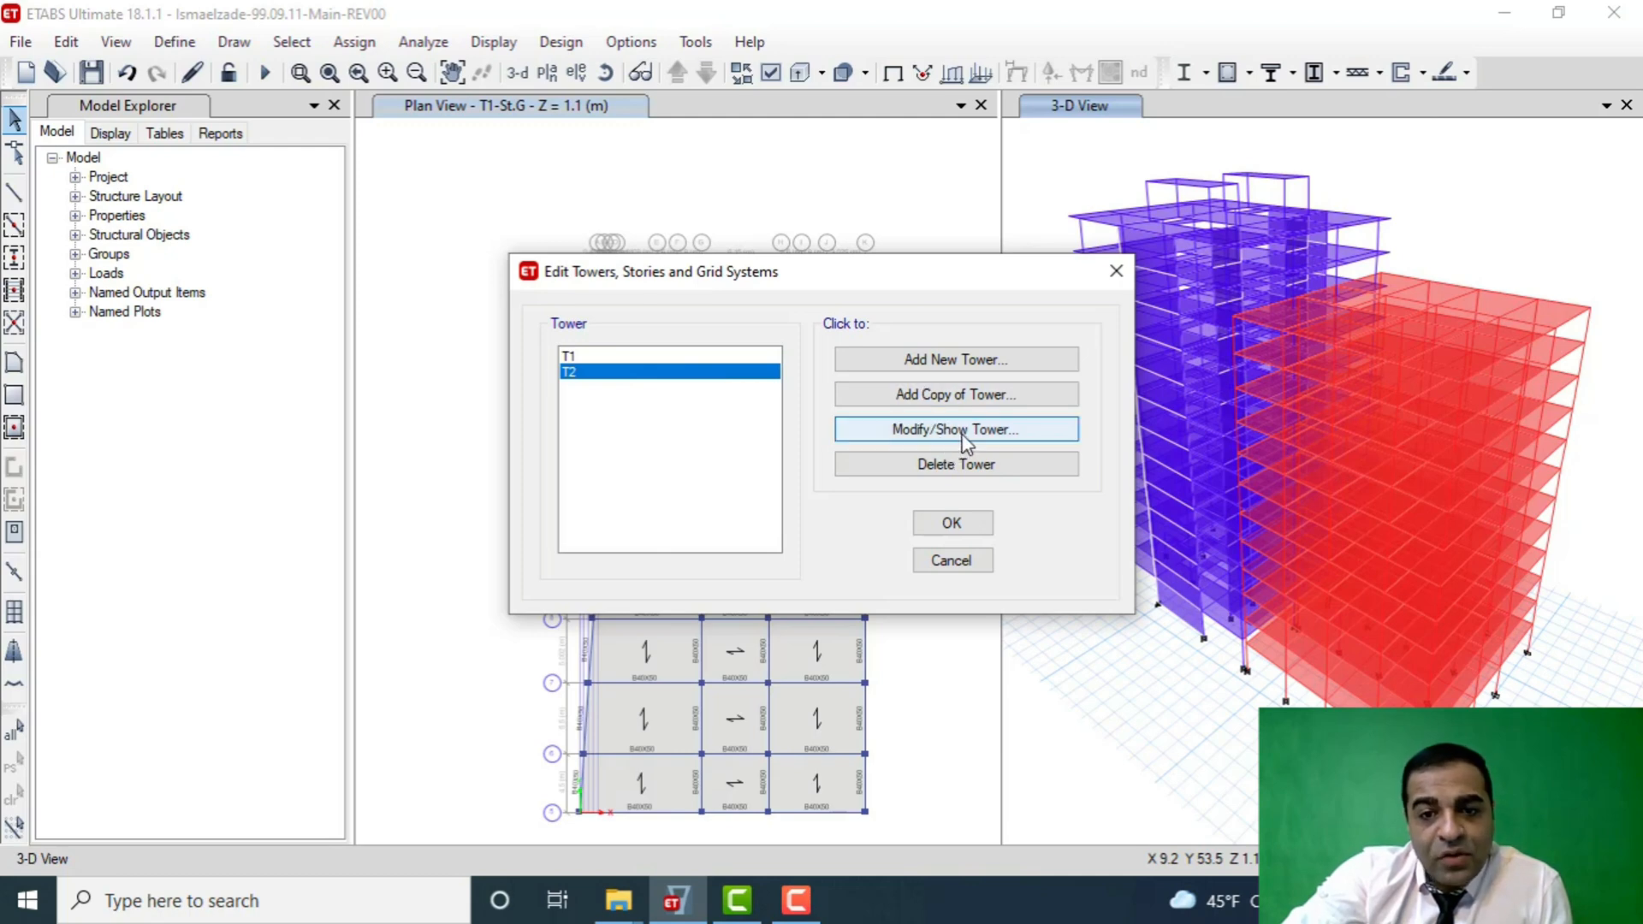
left_click(954, 427)
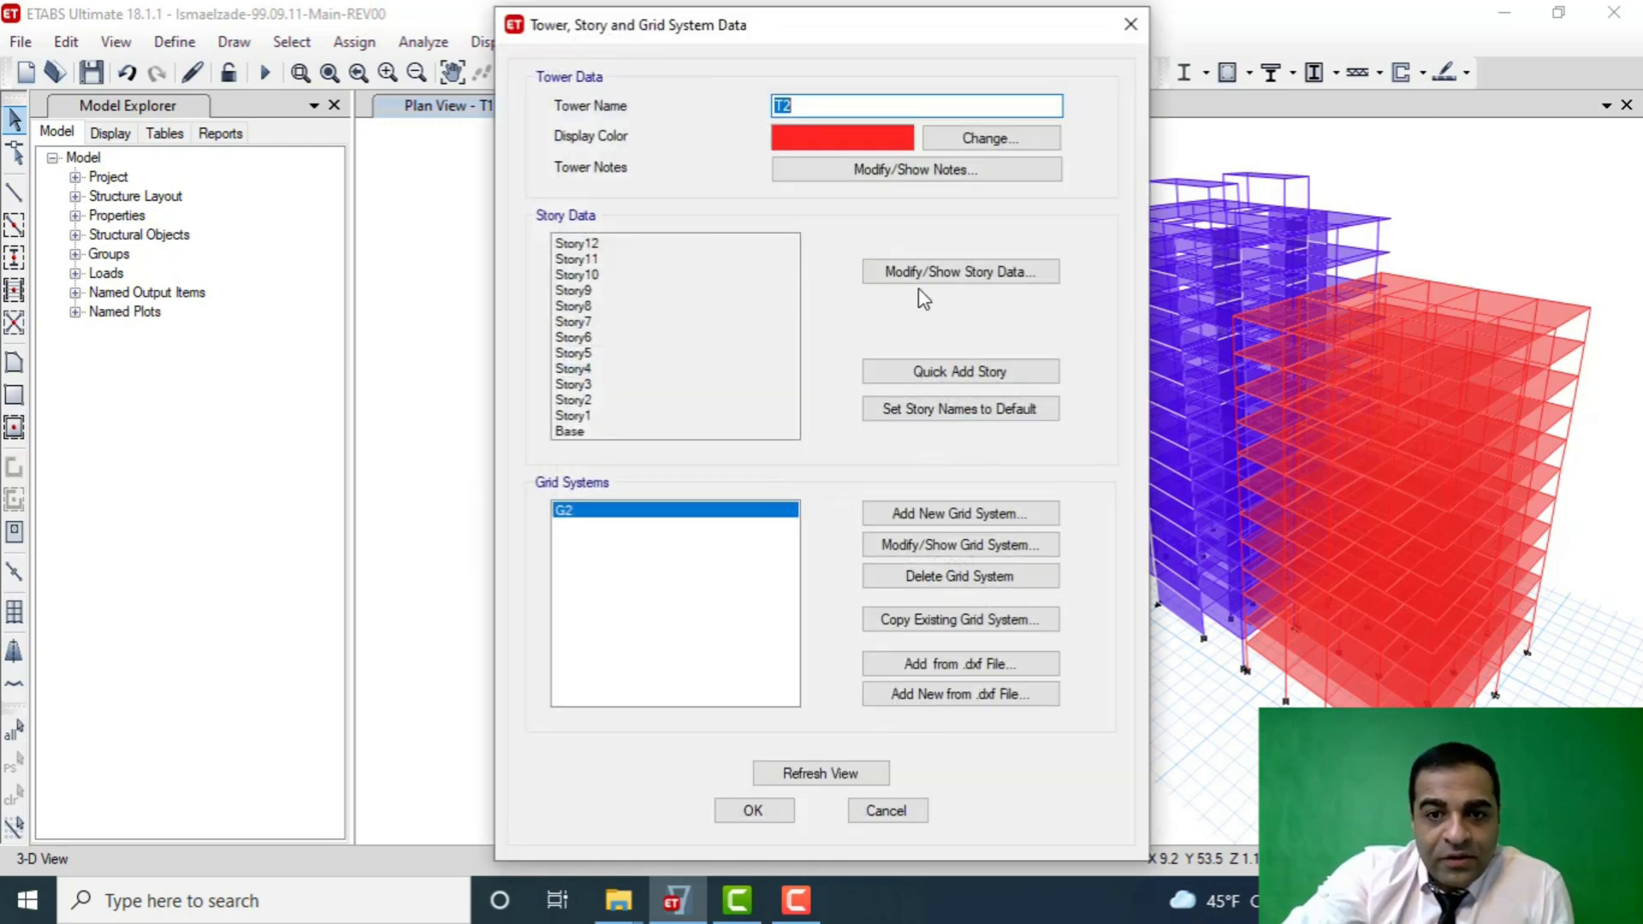
- Review T2's story heights (3 m typical, 3.4 m first story) and return without changes
left_click(960, 271)
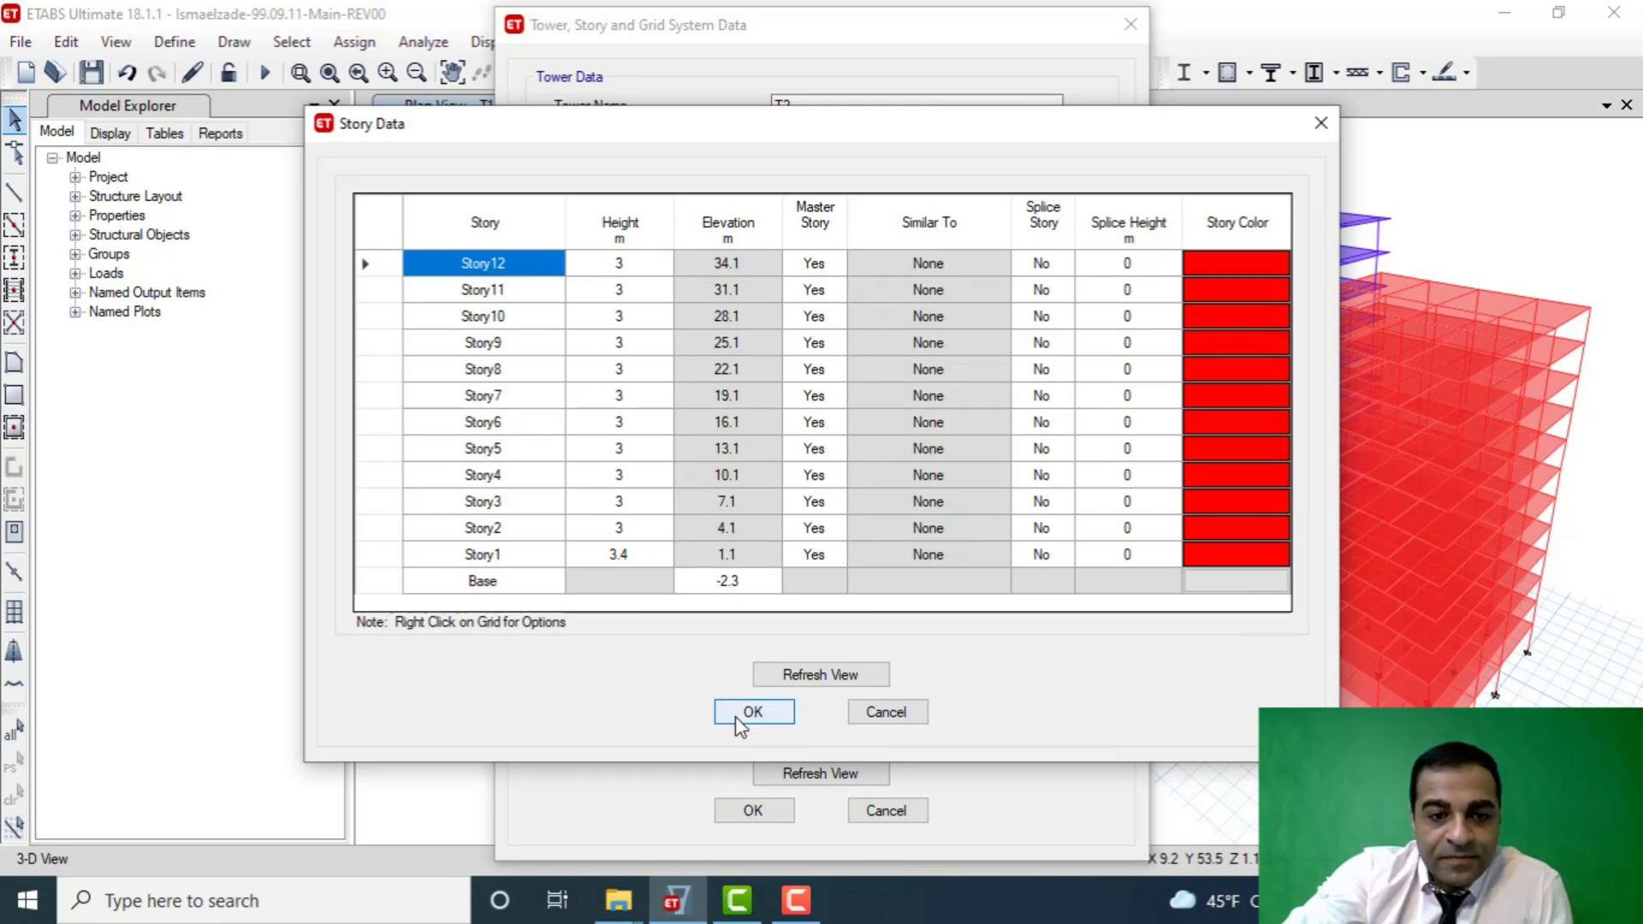
left_click(753, 712)
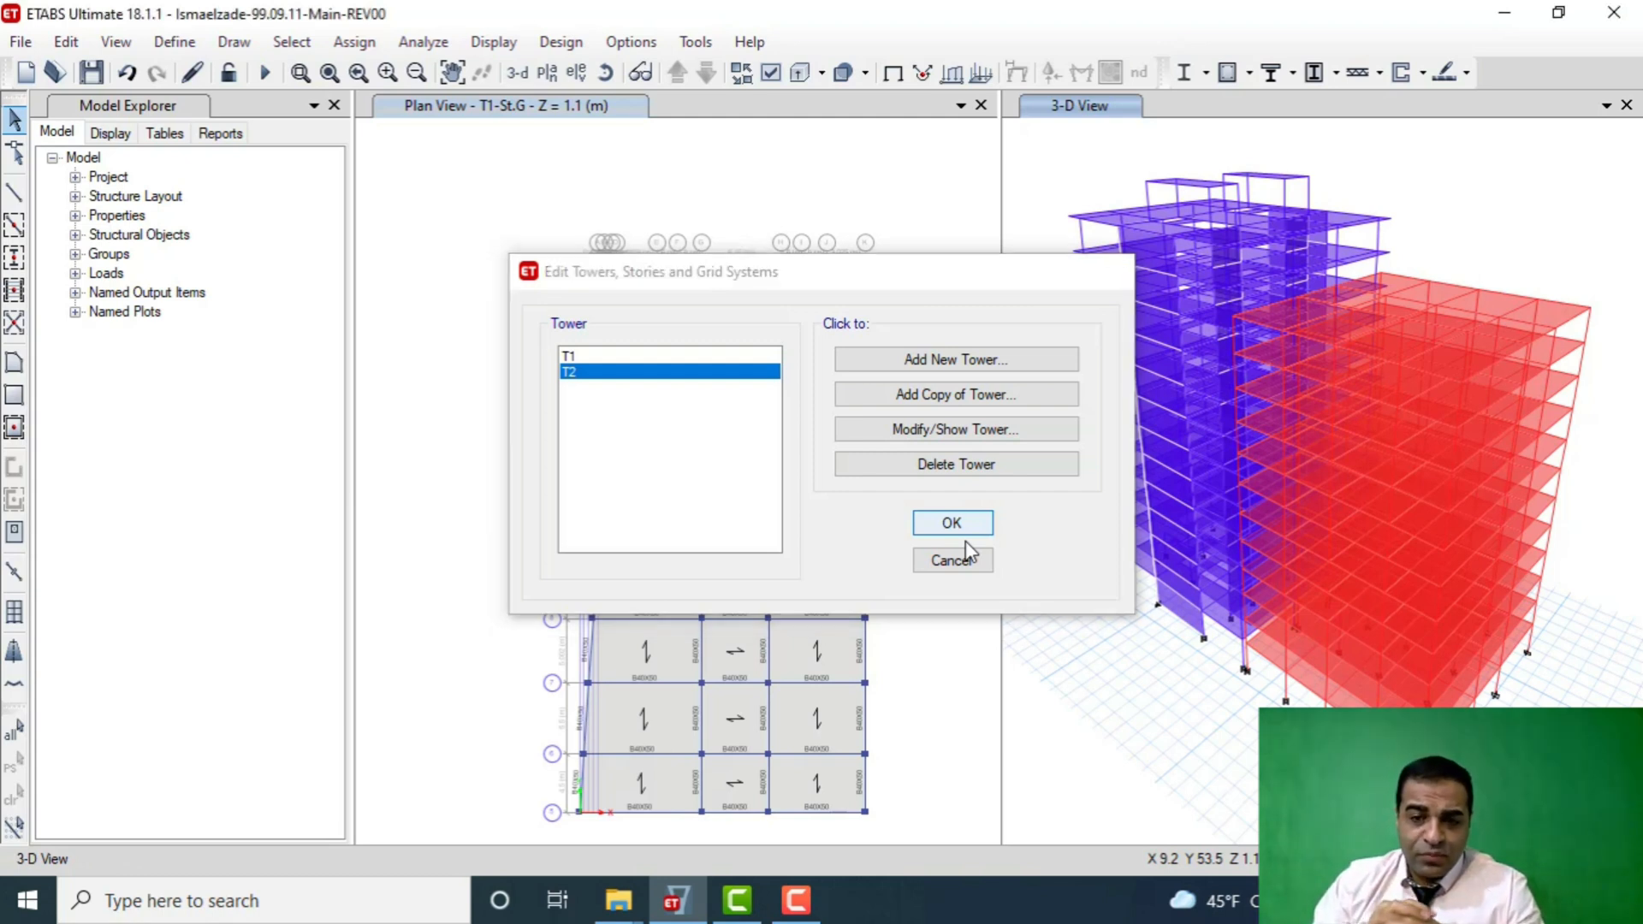
- Close the towers editor, returning to the two-tower model in plan and 3-D views
left_click(952, 524)
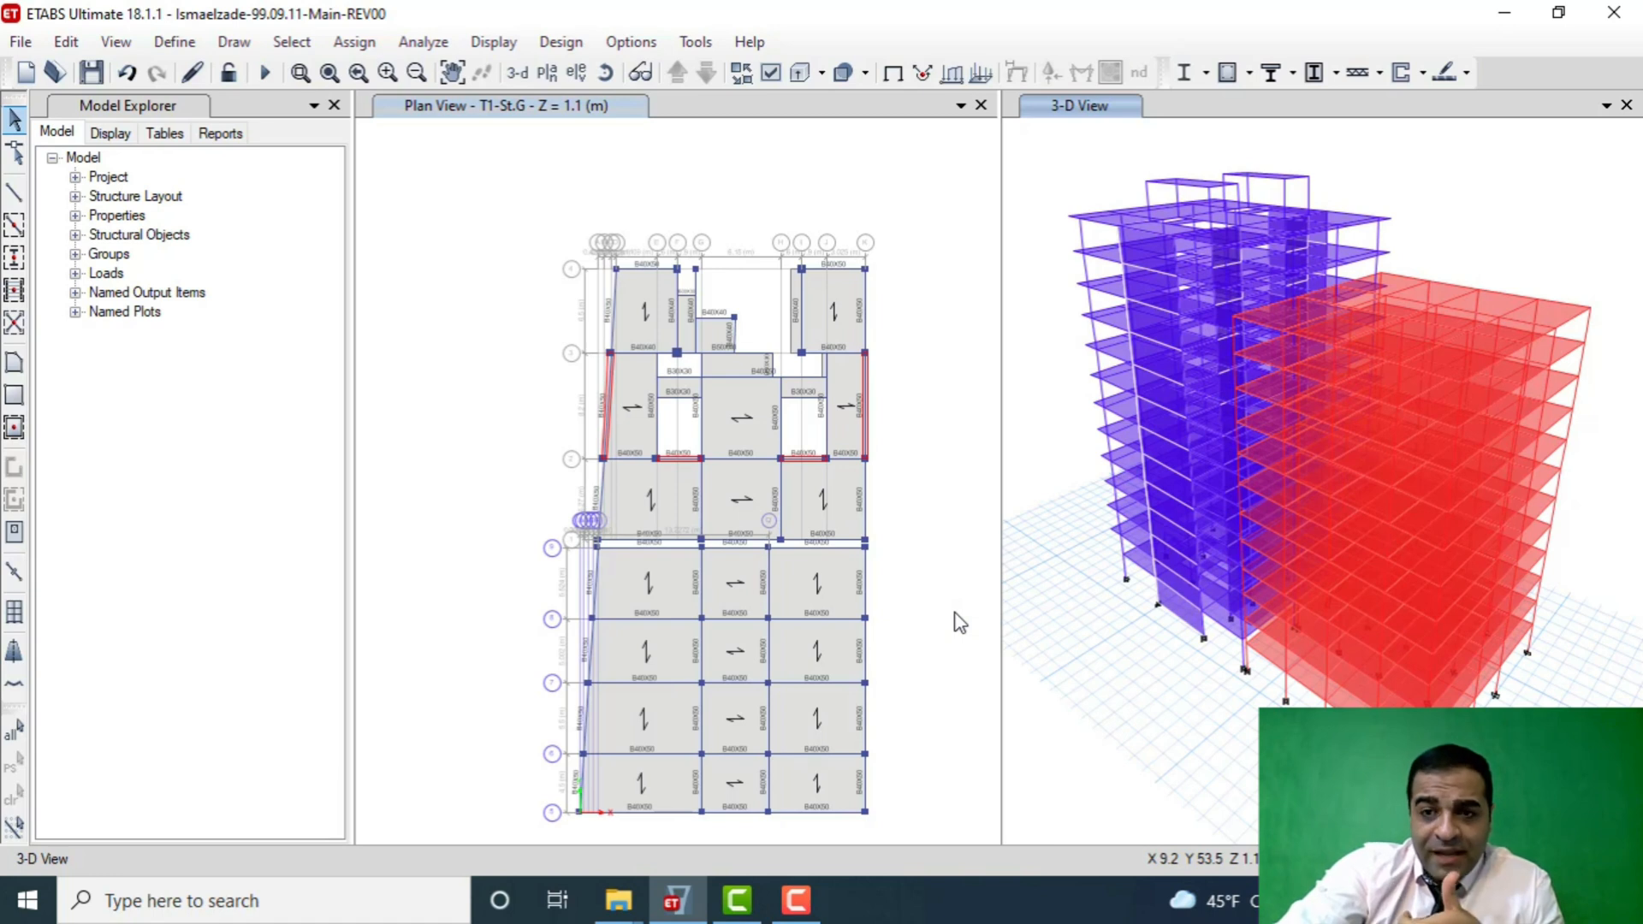
mouse_move(161, 168)
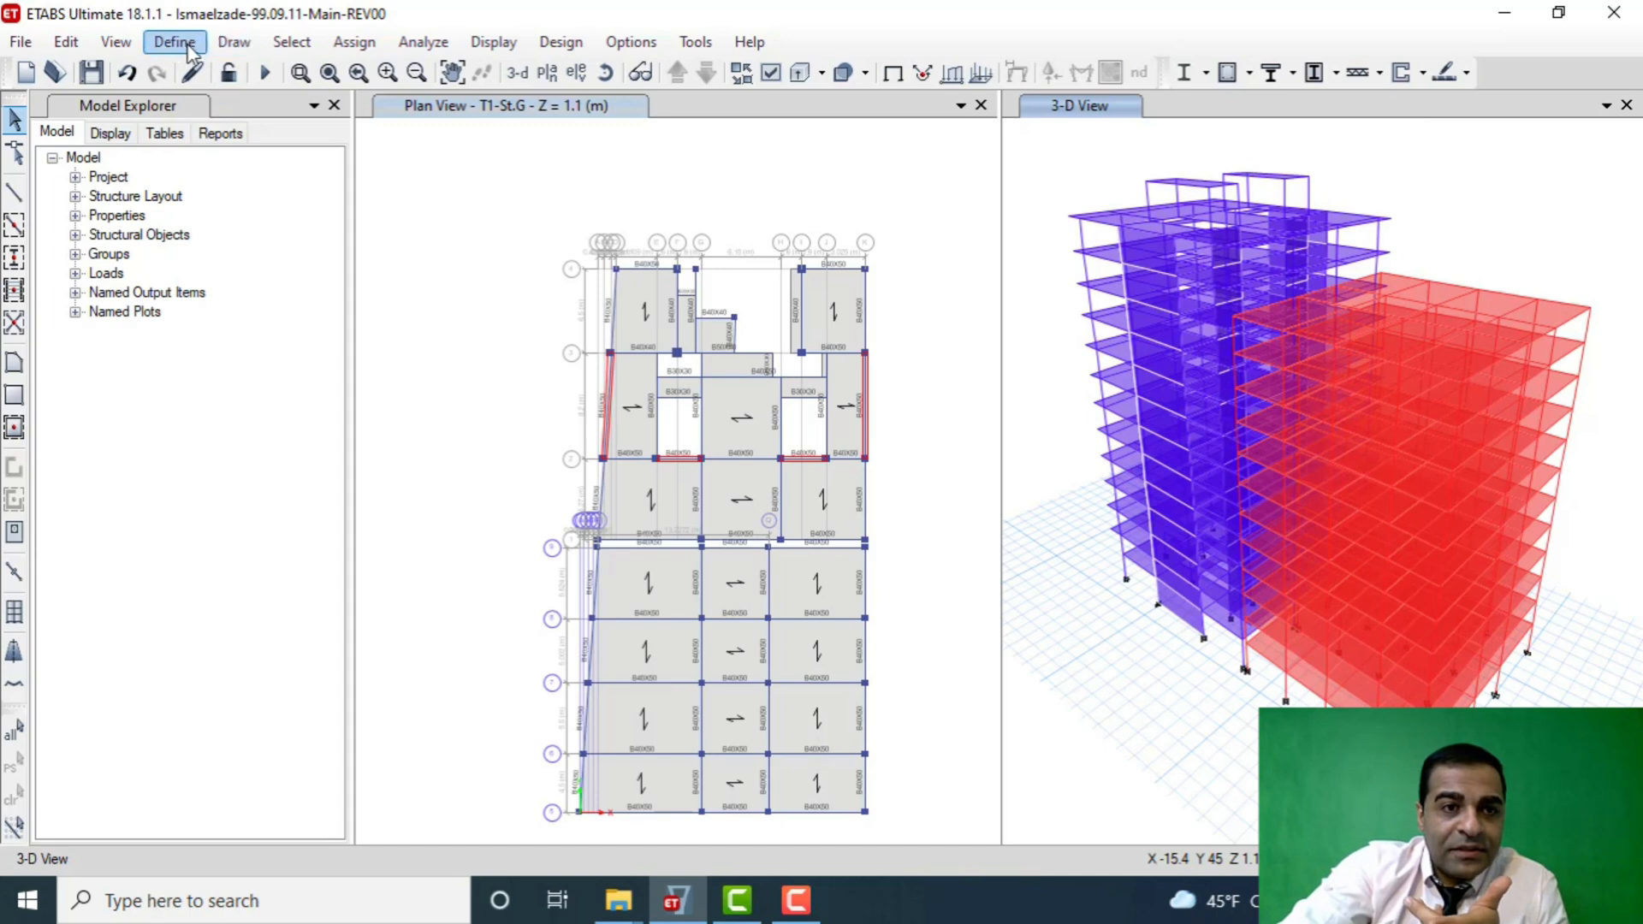
left_click(175, 41)
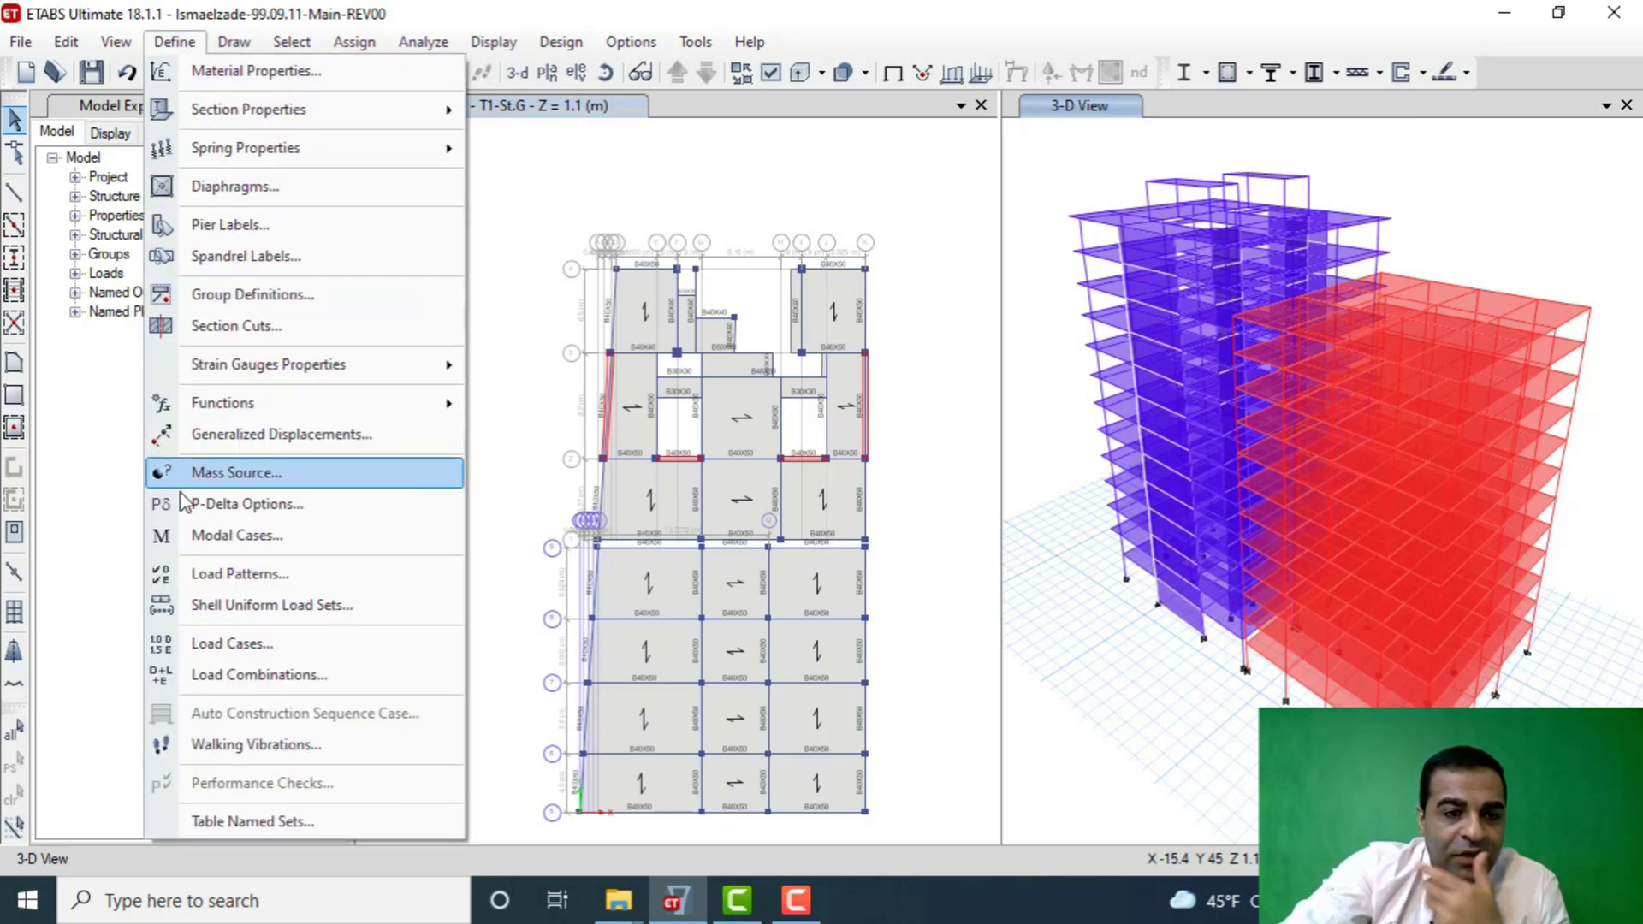
left_click(240, 573)
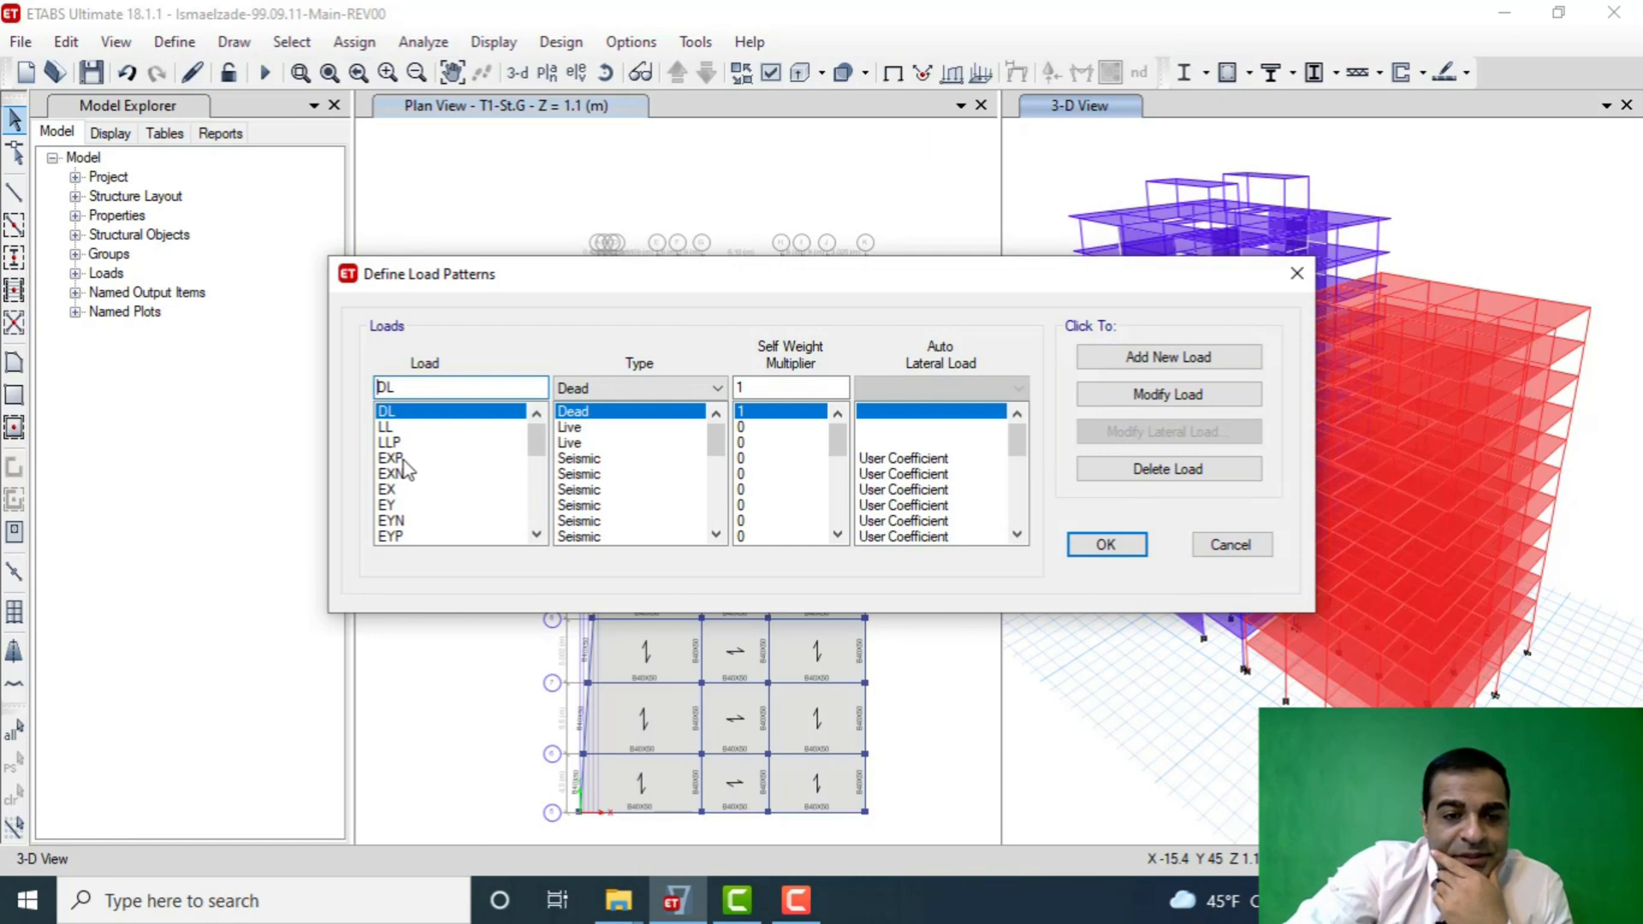
left_click(390, 459)
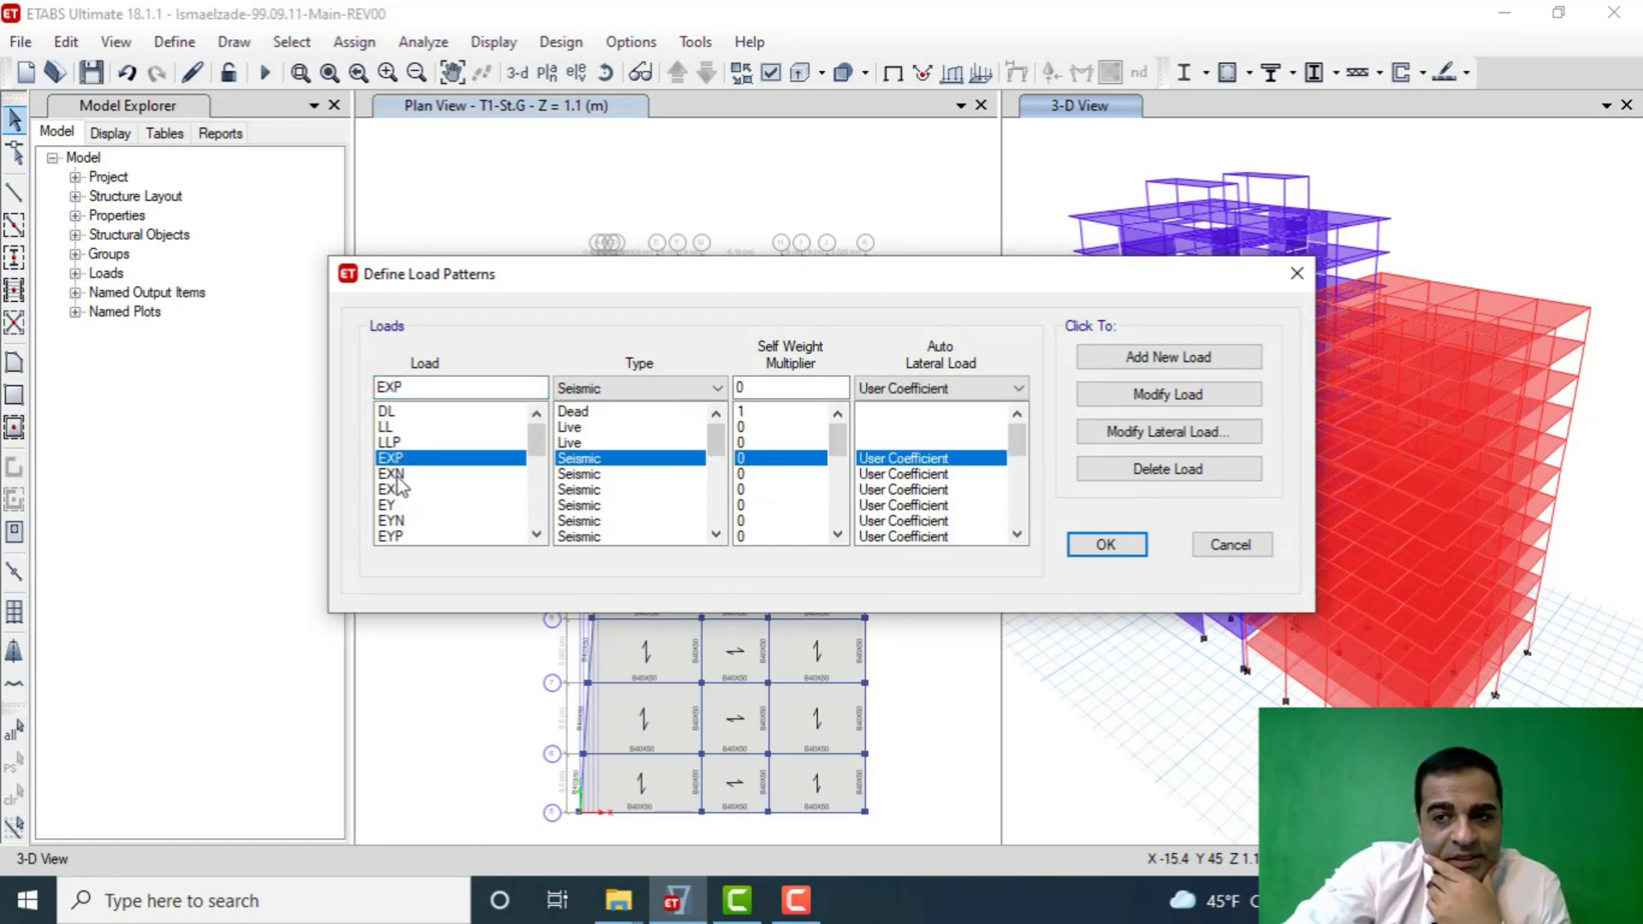
mouse_move(402, 478)
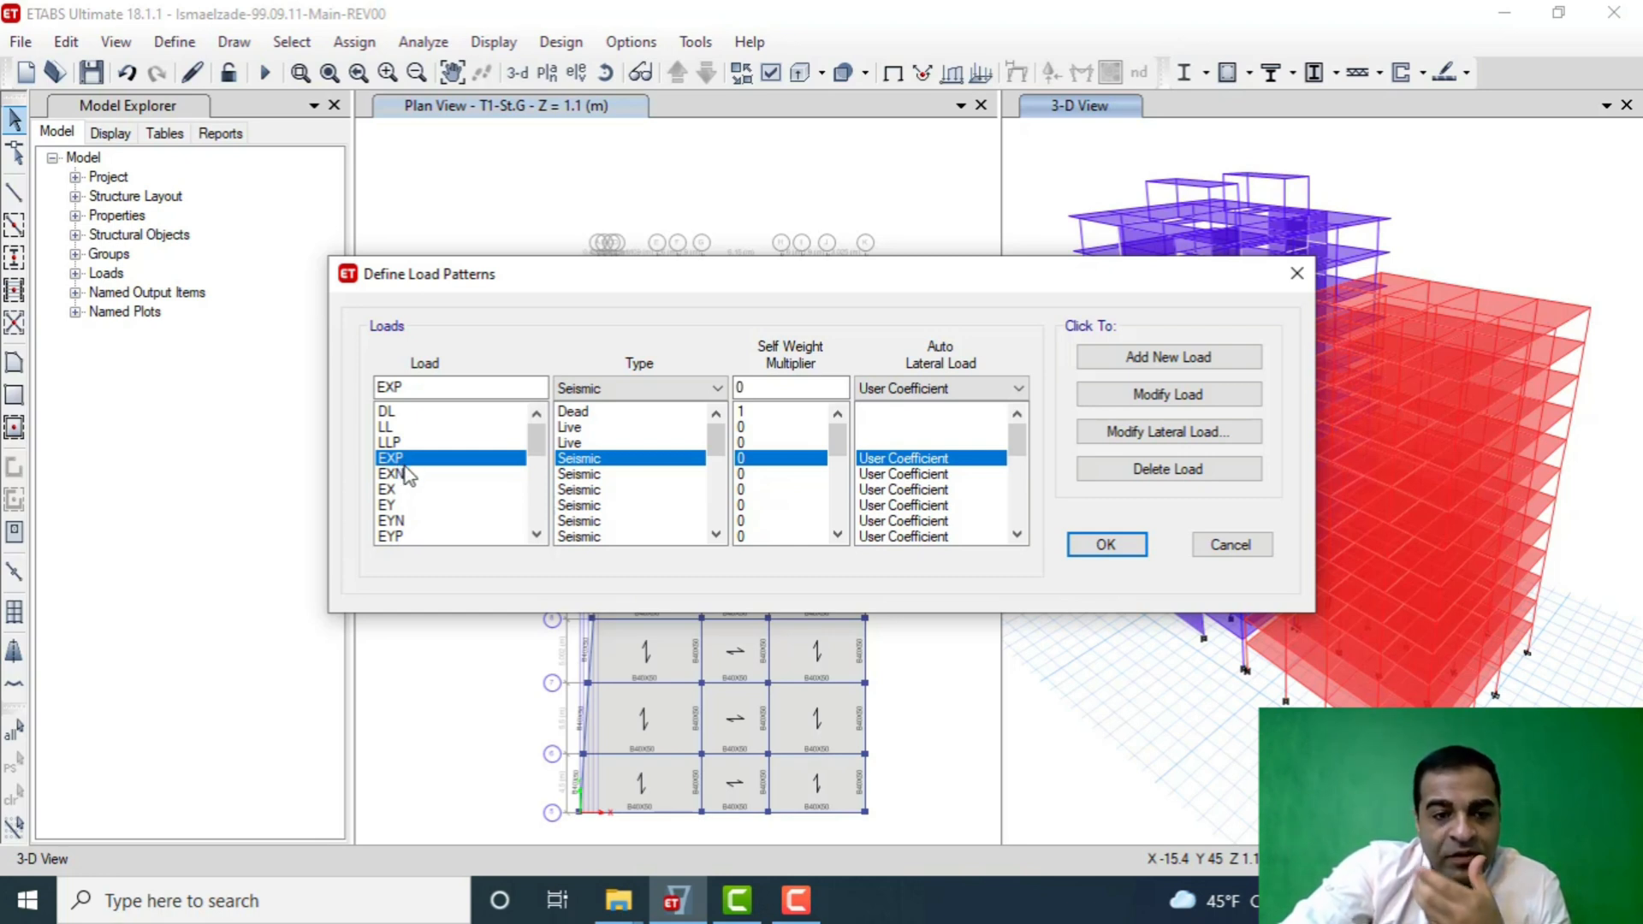
left_click(391, 472)
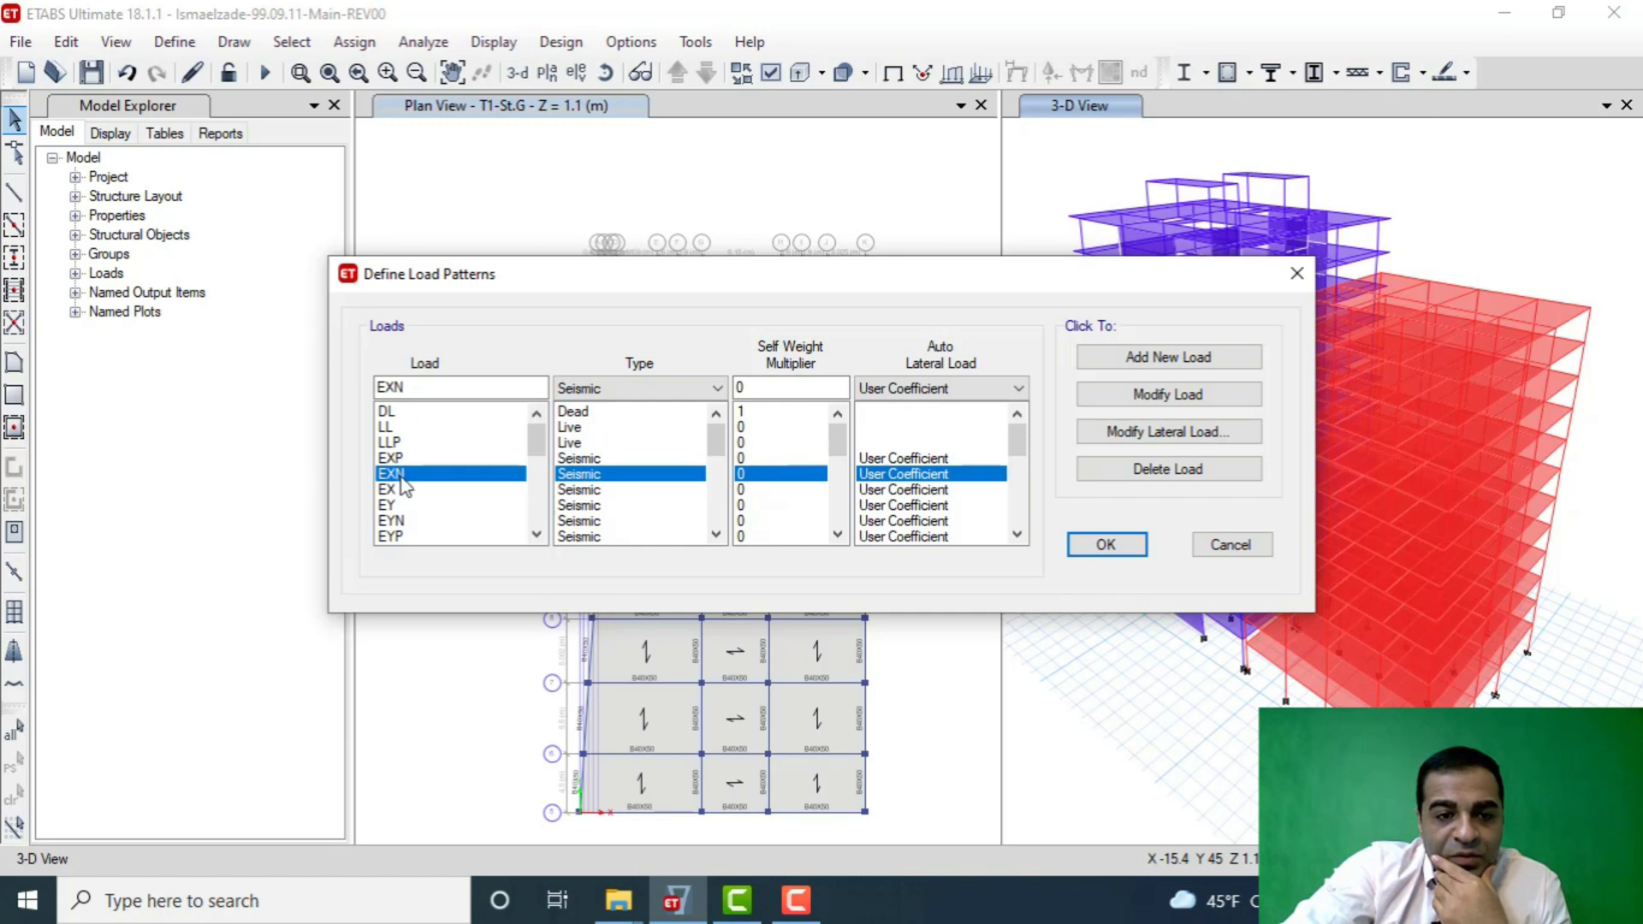
scroll("down", 3)
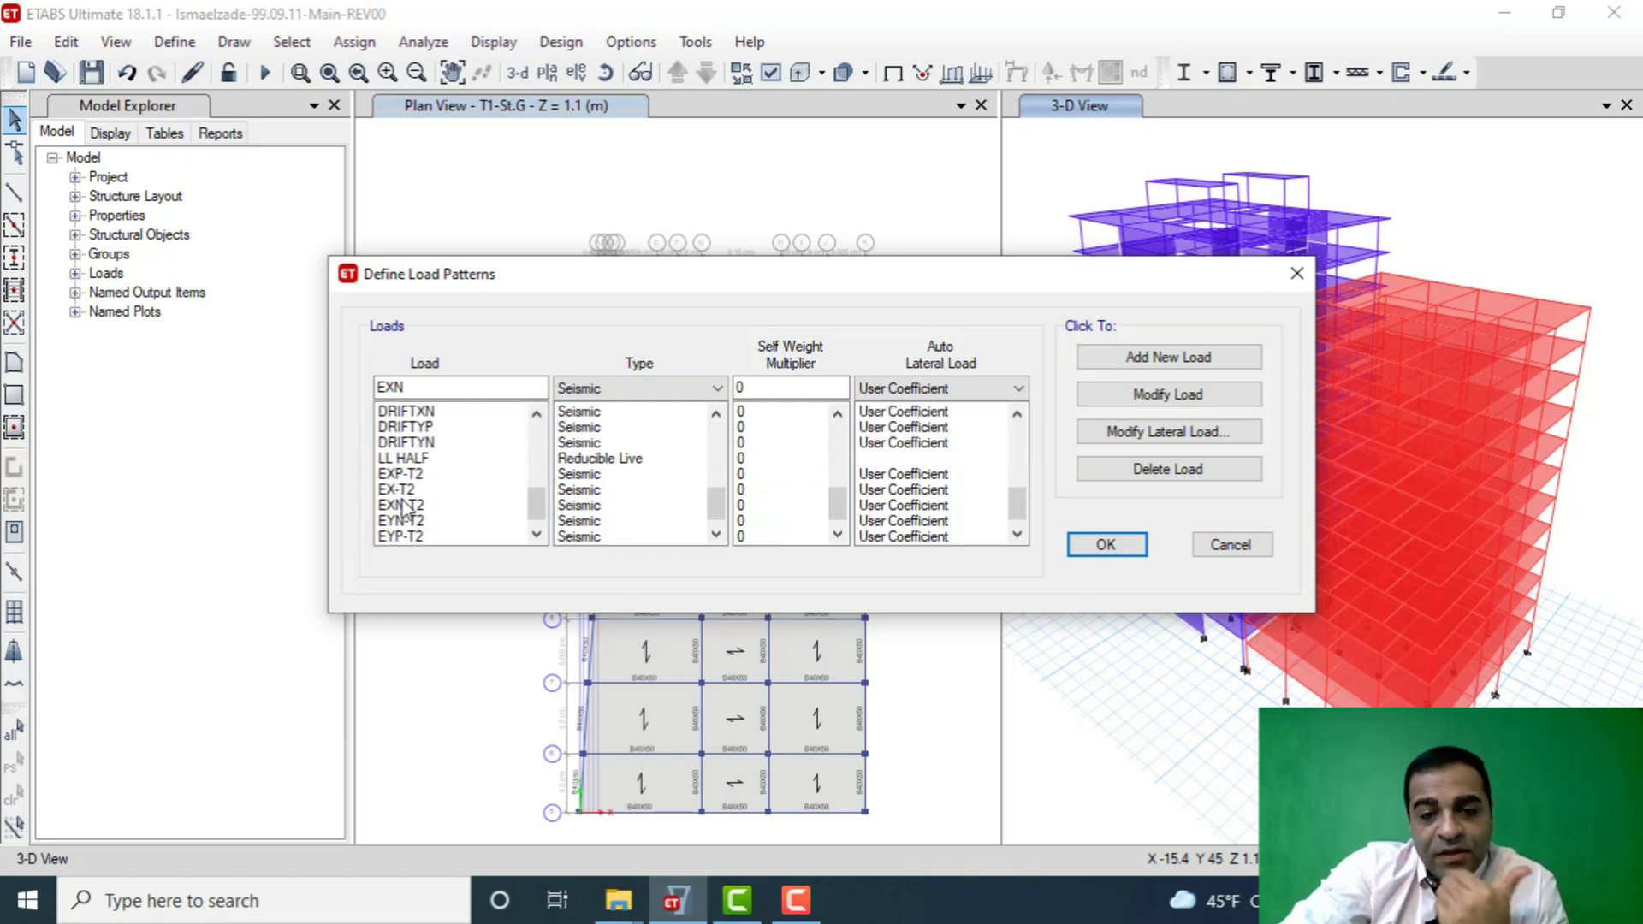
left_click(400, 505)
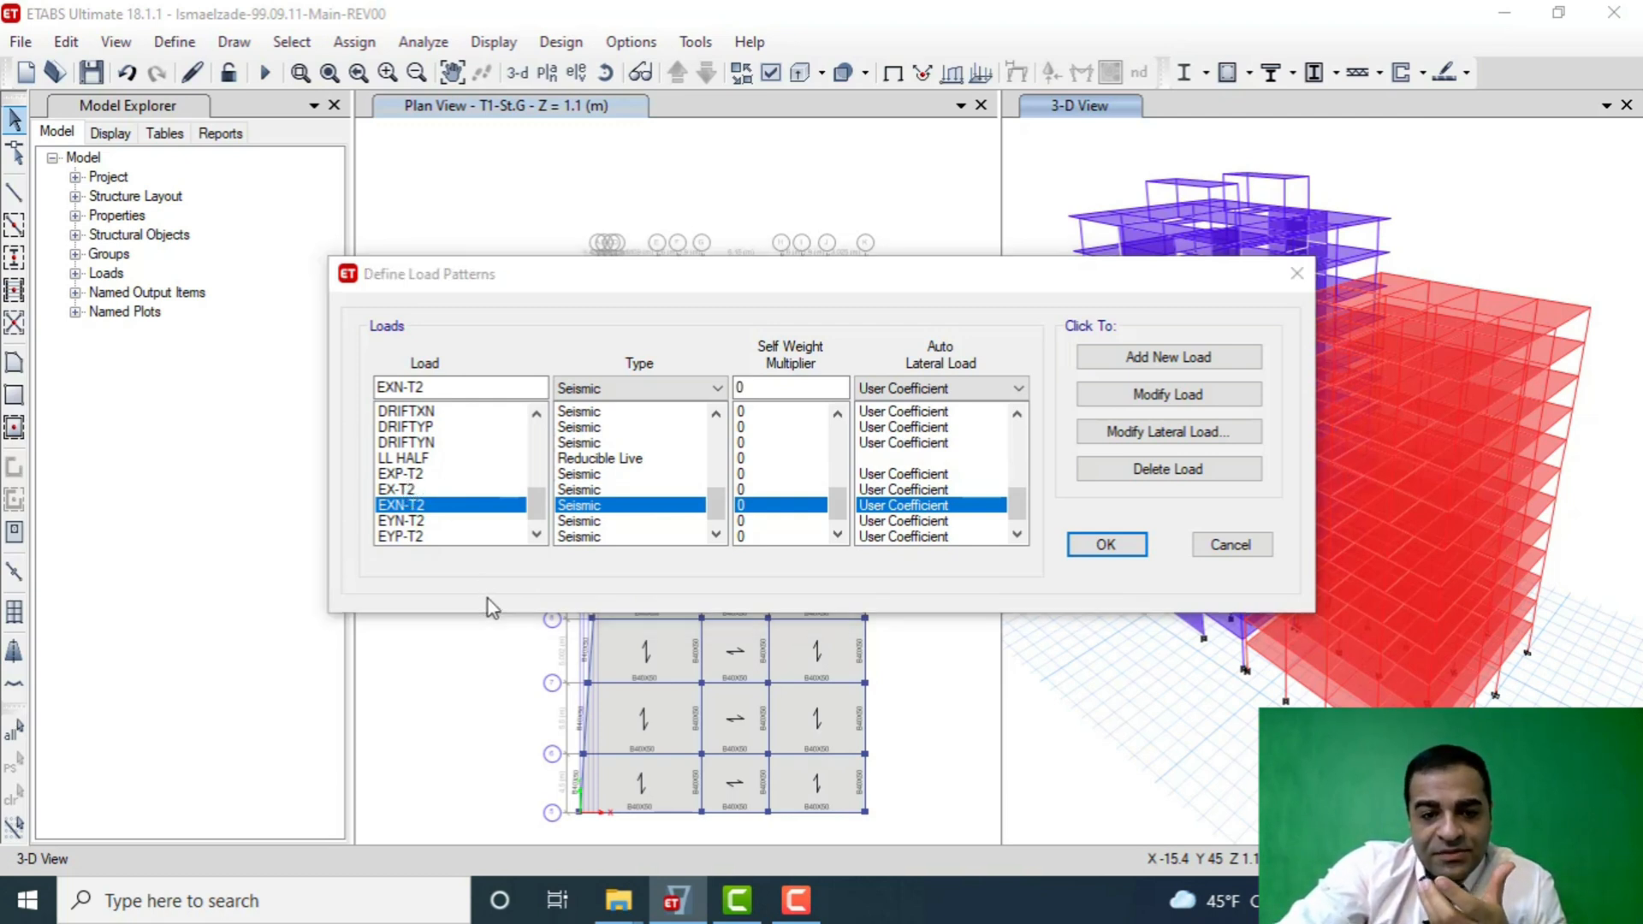
mouse_move(452, 653)
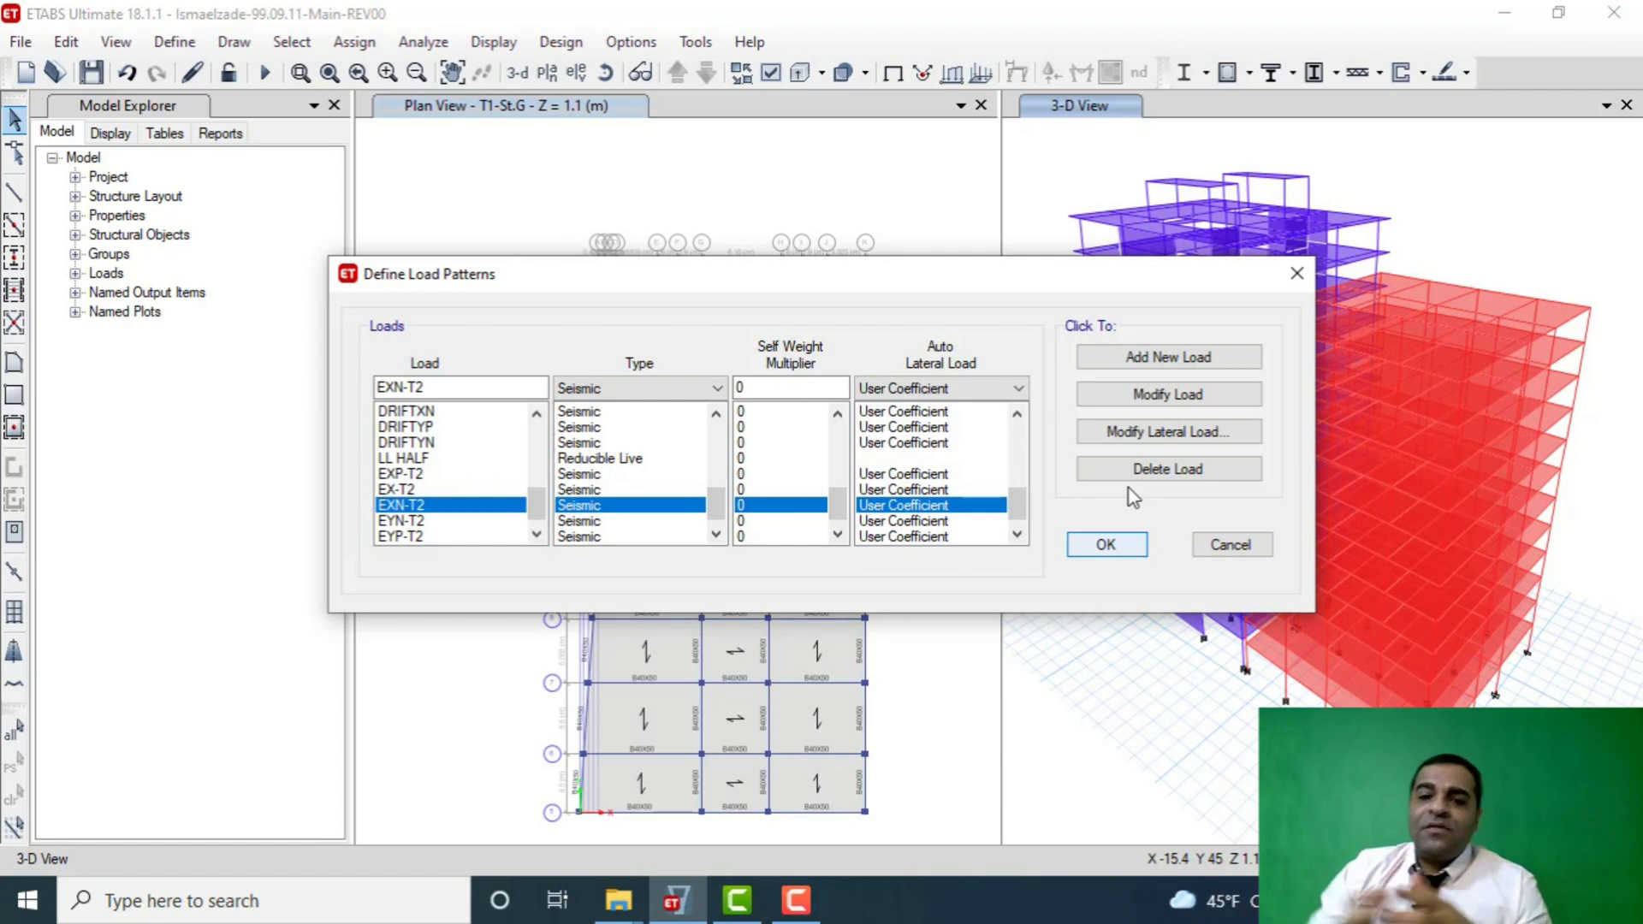
left_click(1105, 544)
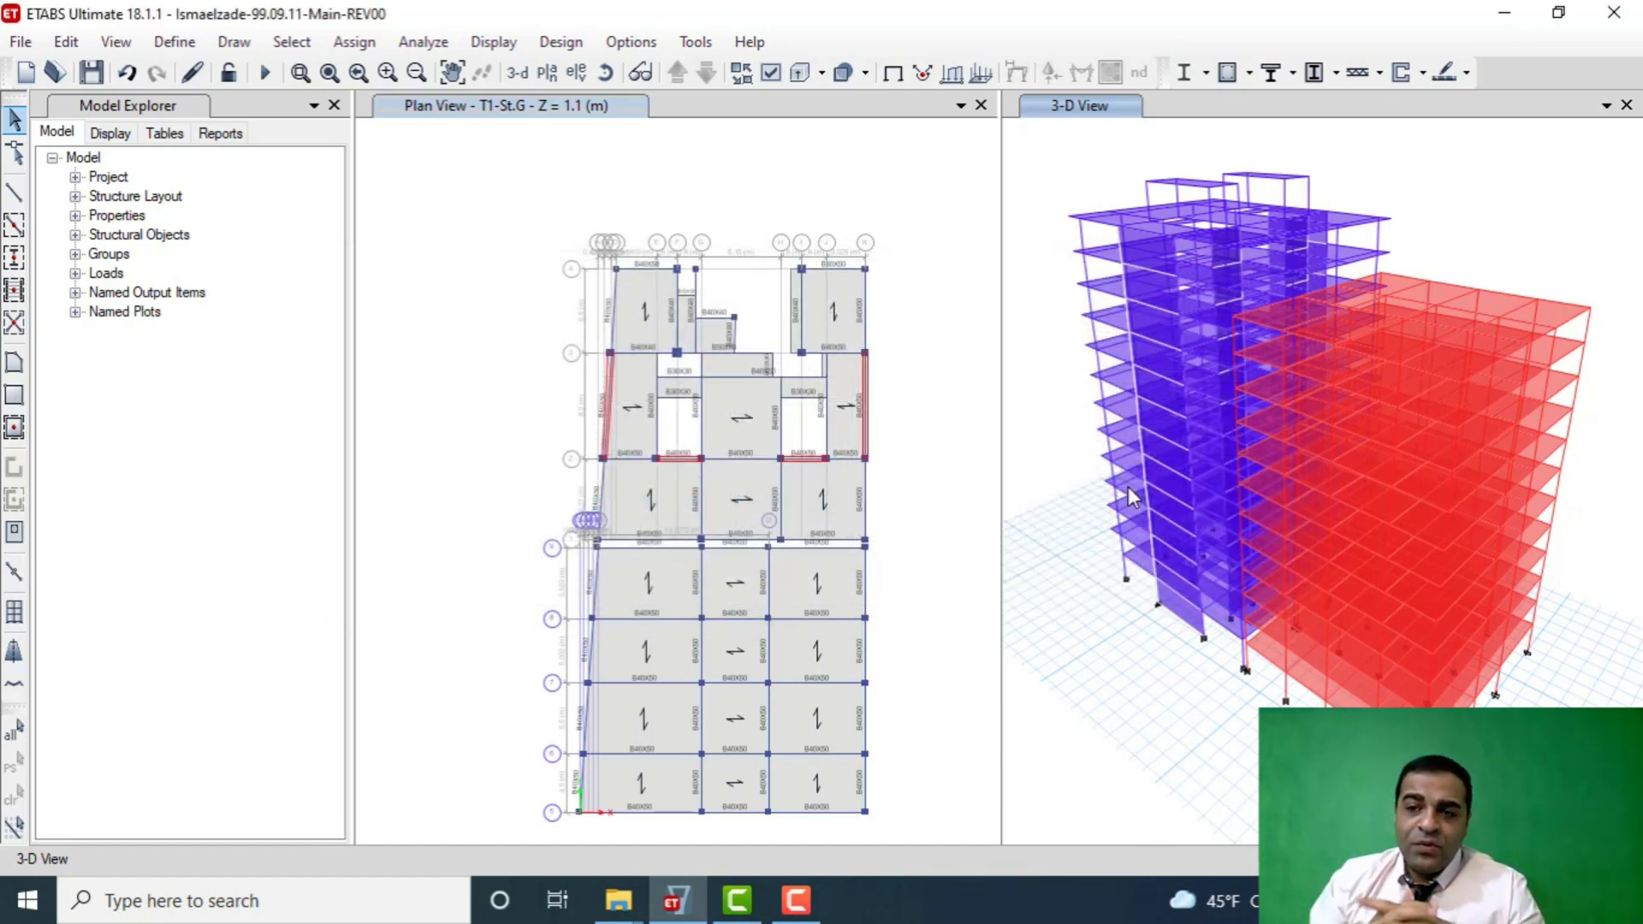